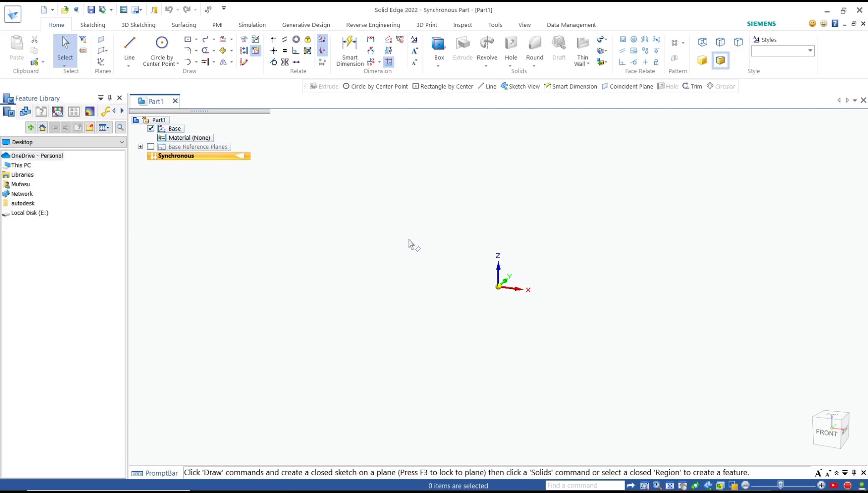
# Sketch a centre-based rectangle on the top plane, centred on the origin.
pyautogui.click(186, 39)
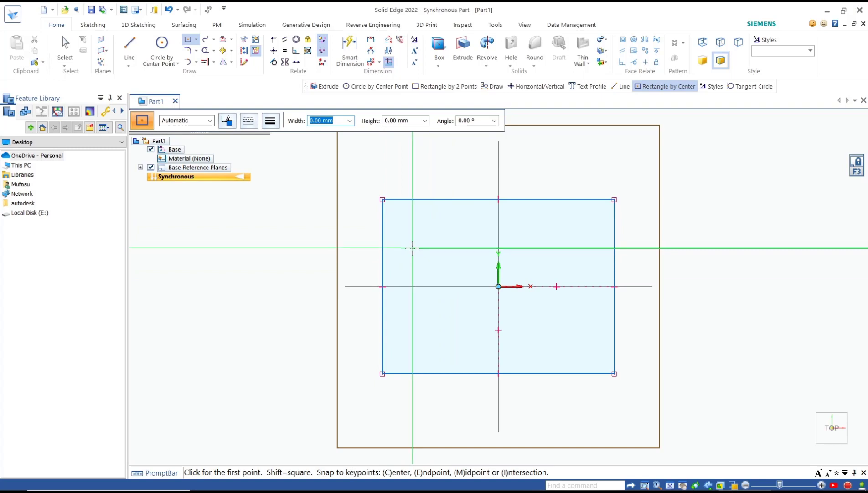
pyautogui.click(194, 39)
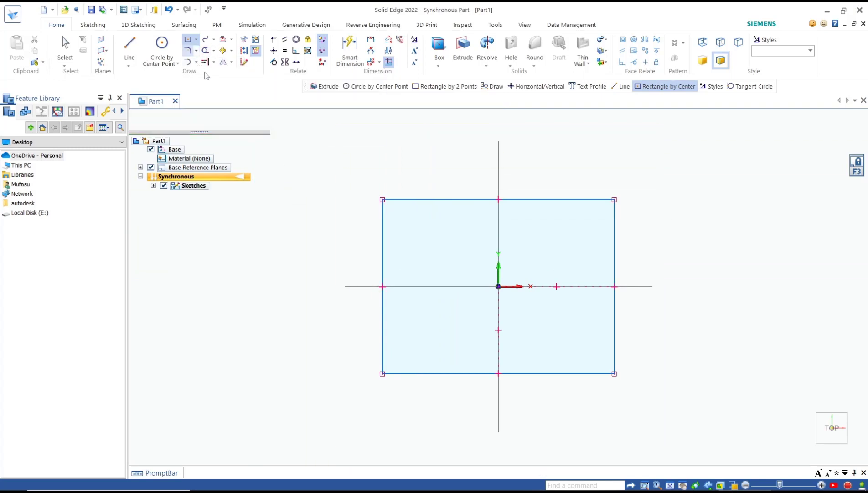
# Round the rectangle's upper corners with 10 mm sketch fillets, starting from the top edge.
pyautogui.click(187, 38)
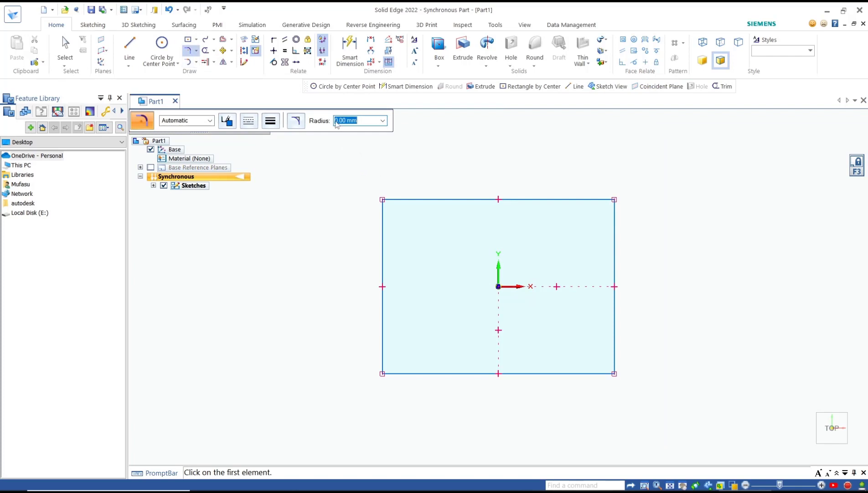
pyautogui.moveTo(361, 120)
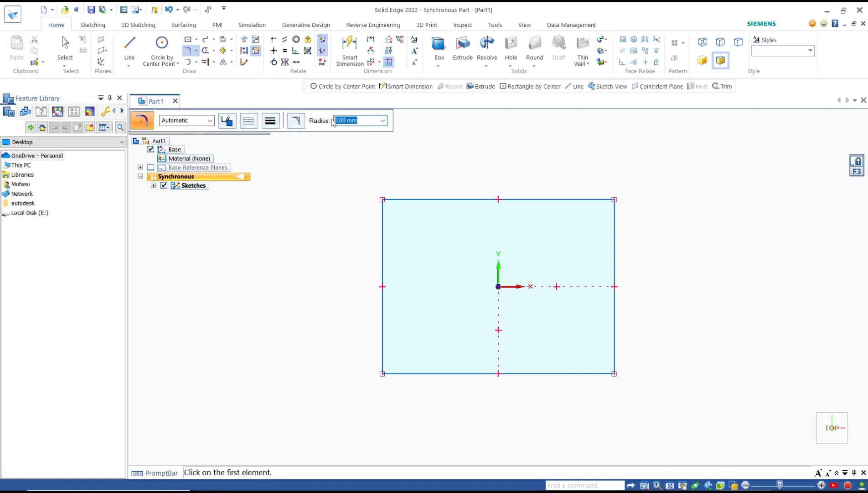
pyautogui.write('10')
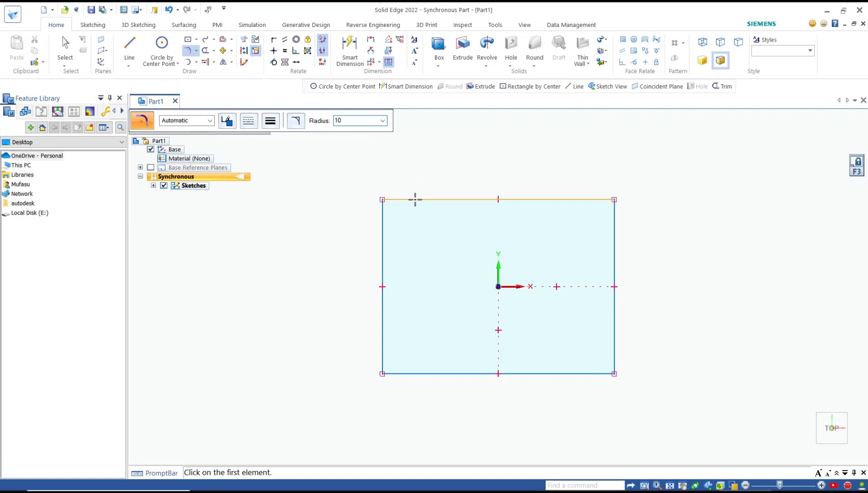
pyautogui.click(498, 200)
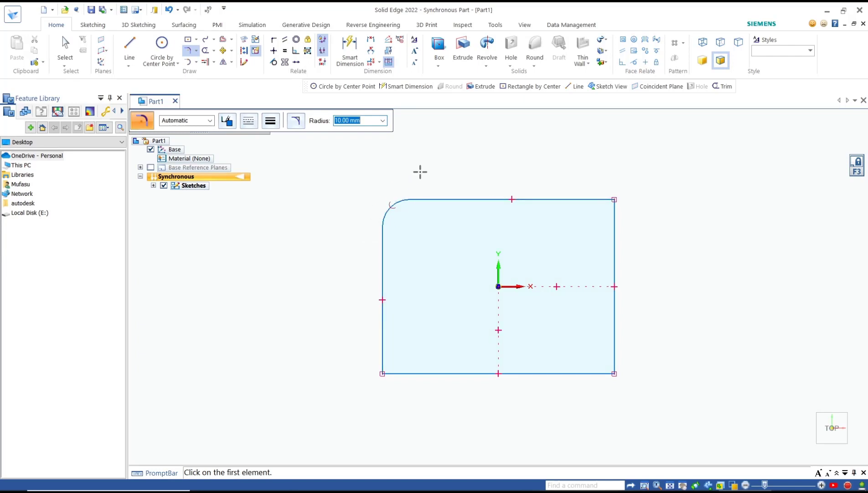
pyautogui.moveTo(597, 212)
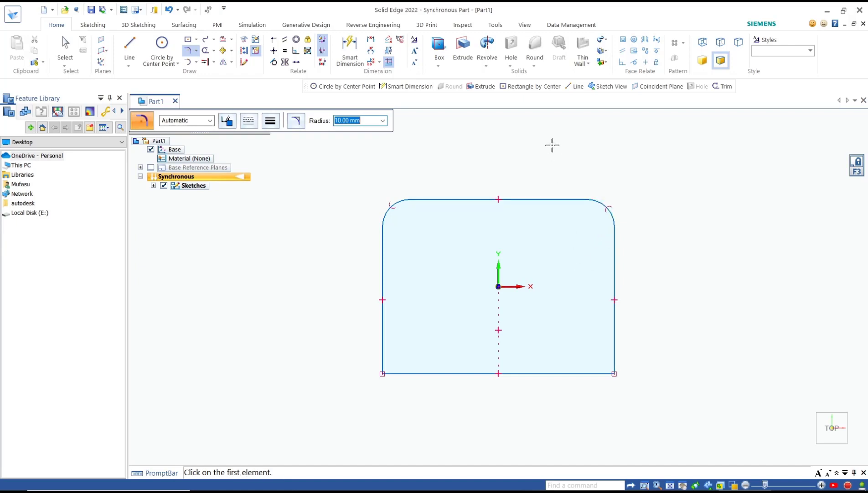
# Extrude the filleted sketch into a solid block about 40.95 tall (Protrusion 1).
pyautogui.click(65, 50)
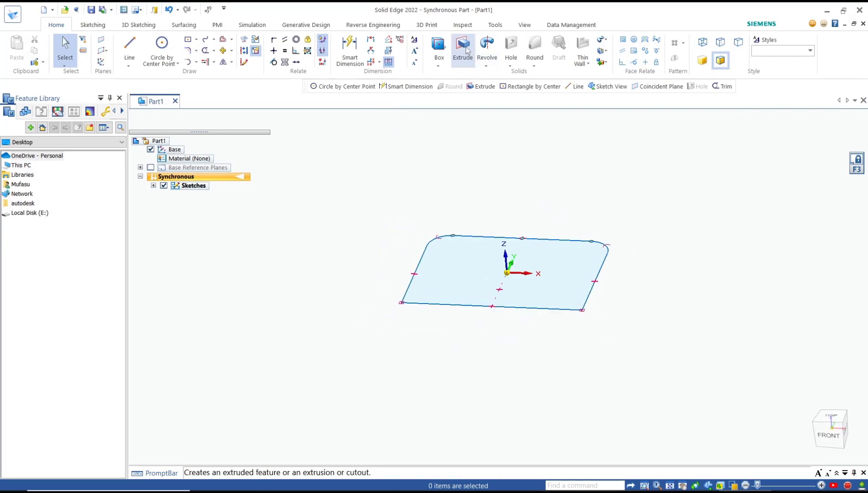
pyautogui.click(462, 43)
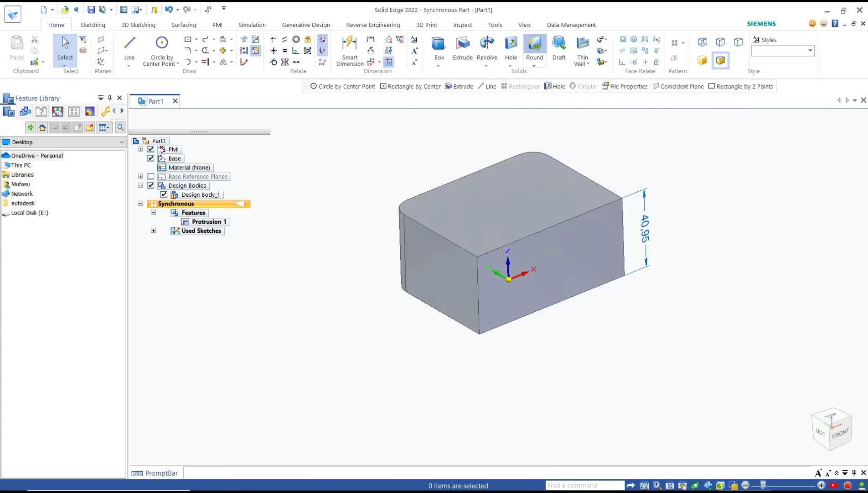
# Round a single edge of the block using Edge/Corner selection, creating Round 1.
pyautogui.click(533, 43)
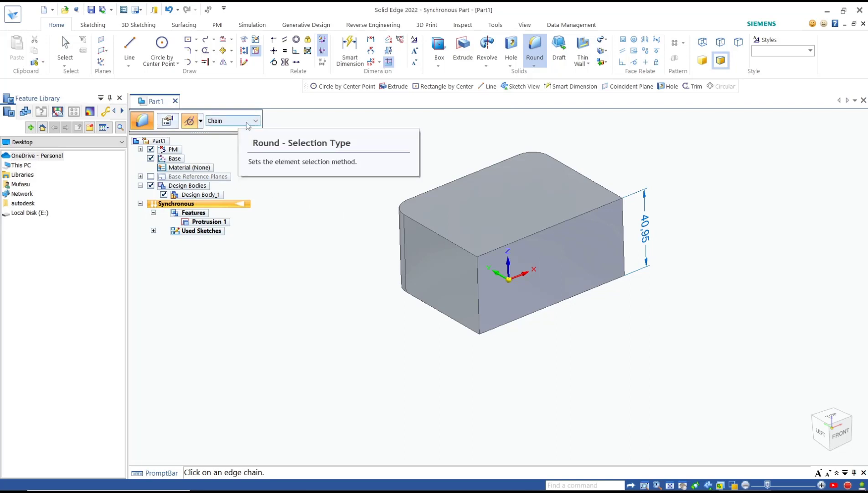
pyautogui.click(254, 120)
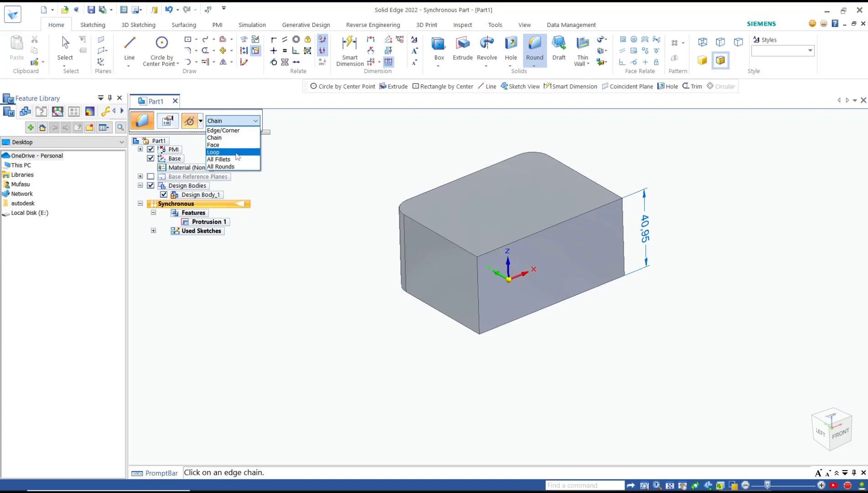
pyautogui.moveTo(223, 130)
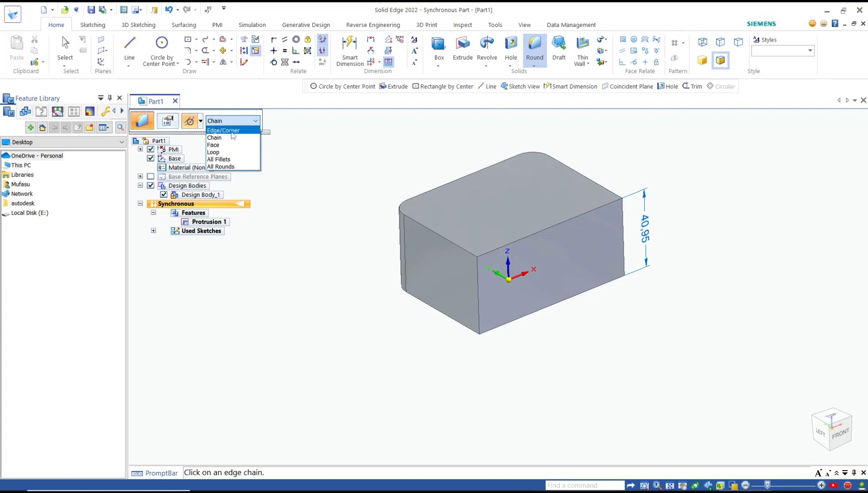
pyautogui.click(223, 129)
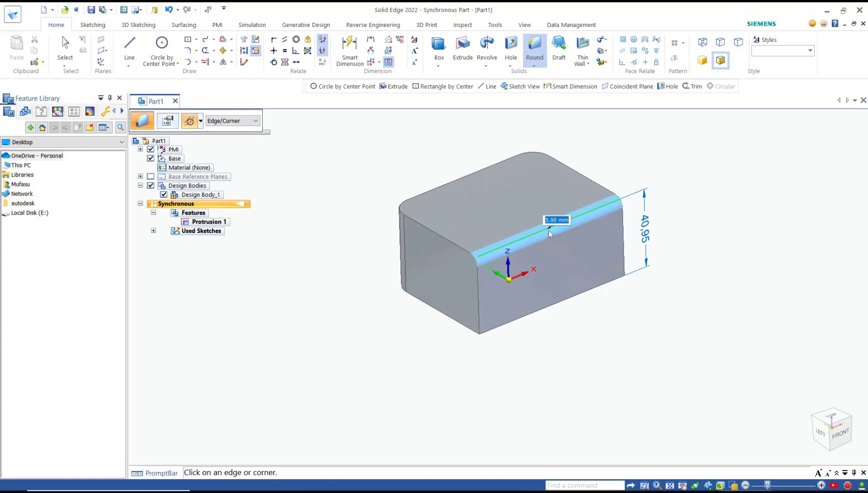
pyautogui.moveTo(521, 253)
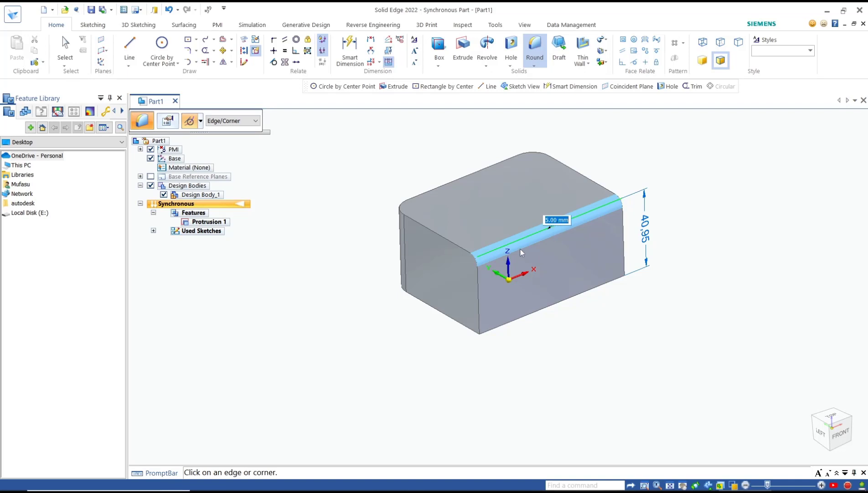
pyautogui.moveTo(498, 202)
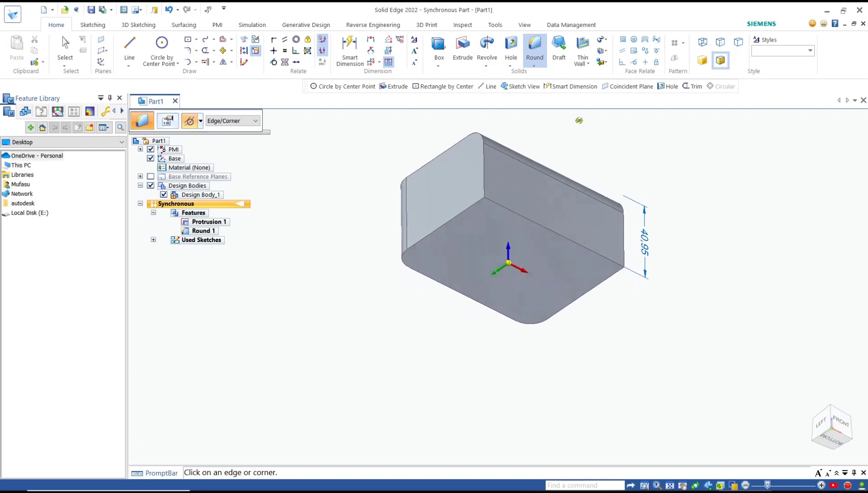
# Select the block's bottom face for a second round with a 5 mm radius.
pyautogui.click(256, 120)
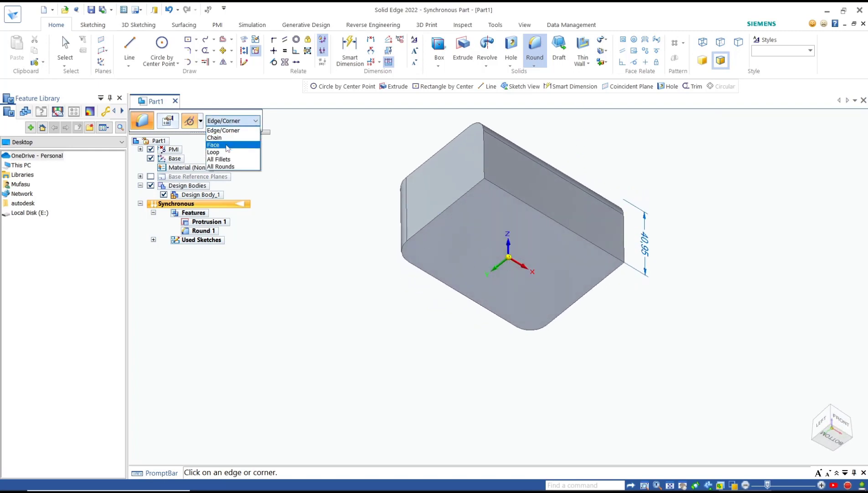
pyautogui.click(213, 145)
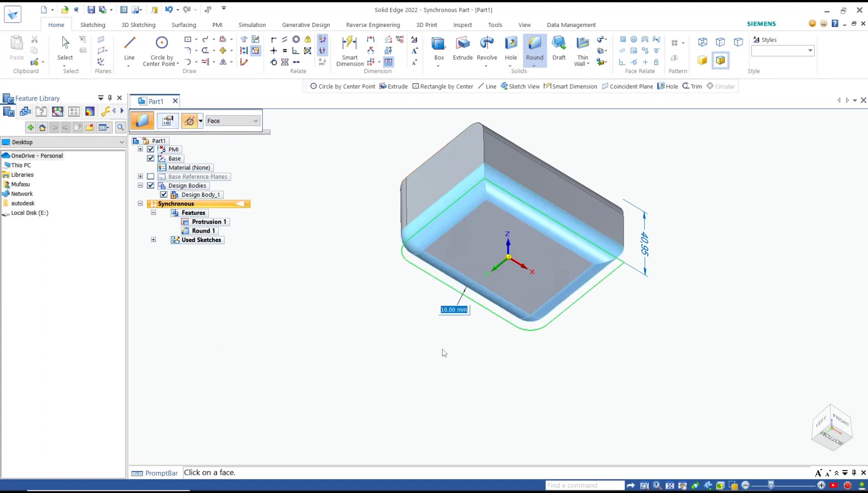
pyautogui.write('5')
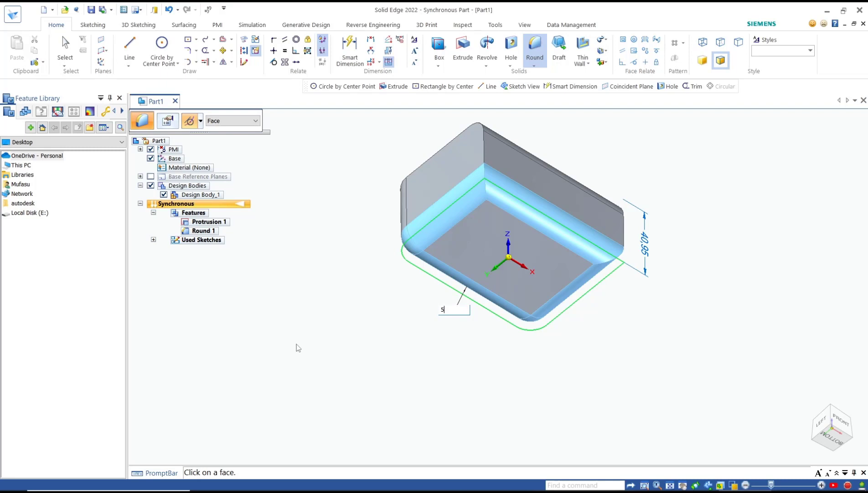